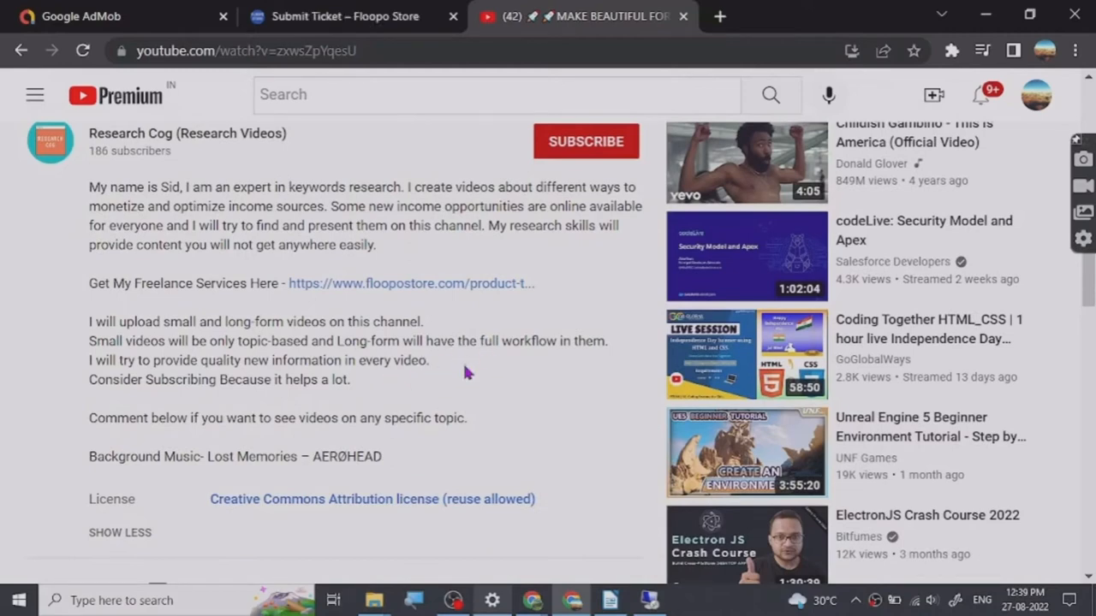
Bring up the Big Speak generator page beside the Wikipedia main page and scroll to the text box
left_click(452, 599)
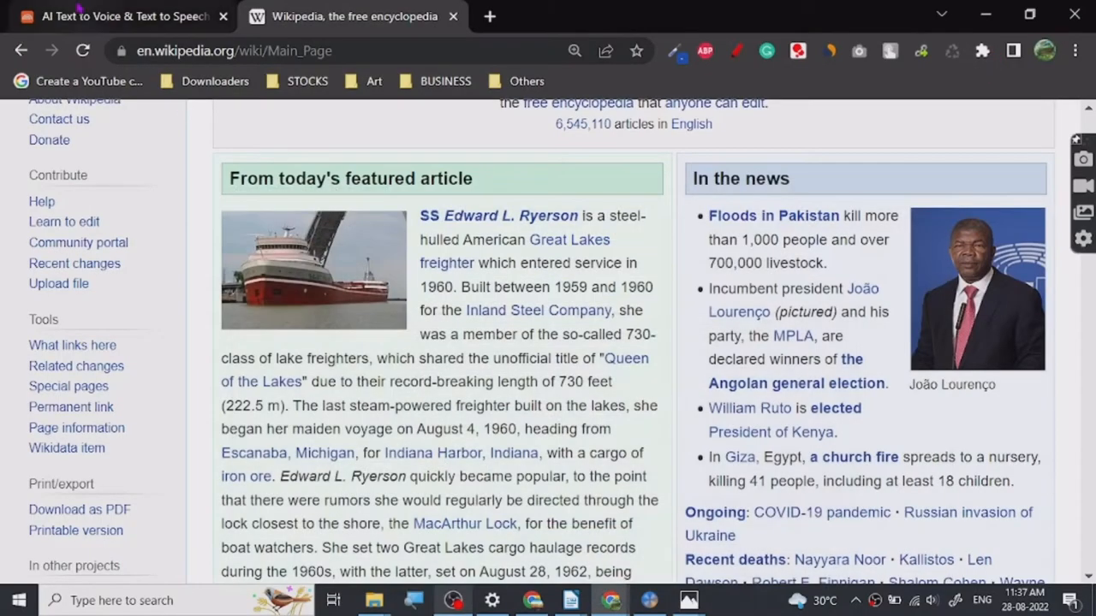
left_click(123, 15)
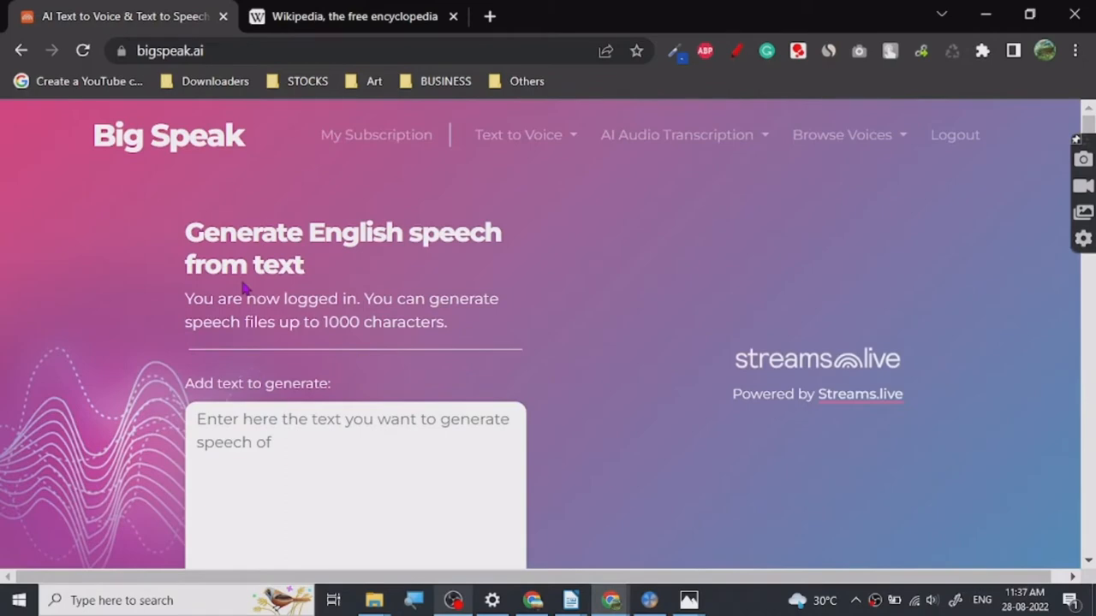
mouse_move(512, 243)
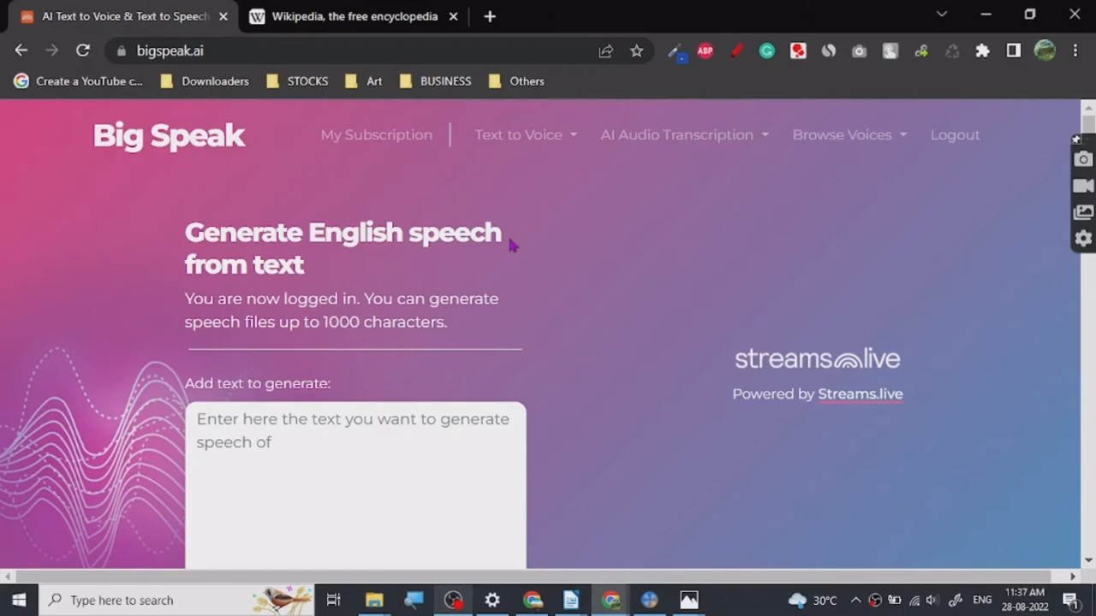
scroll("down", 3)
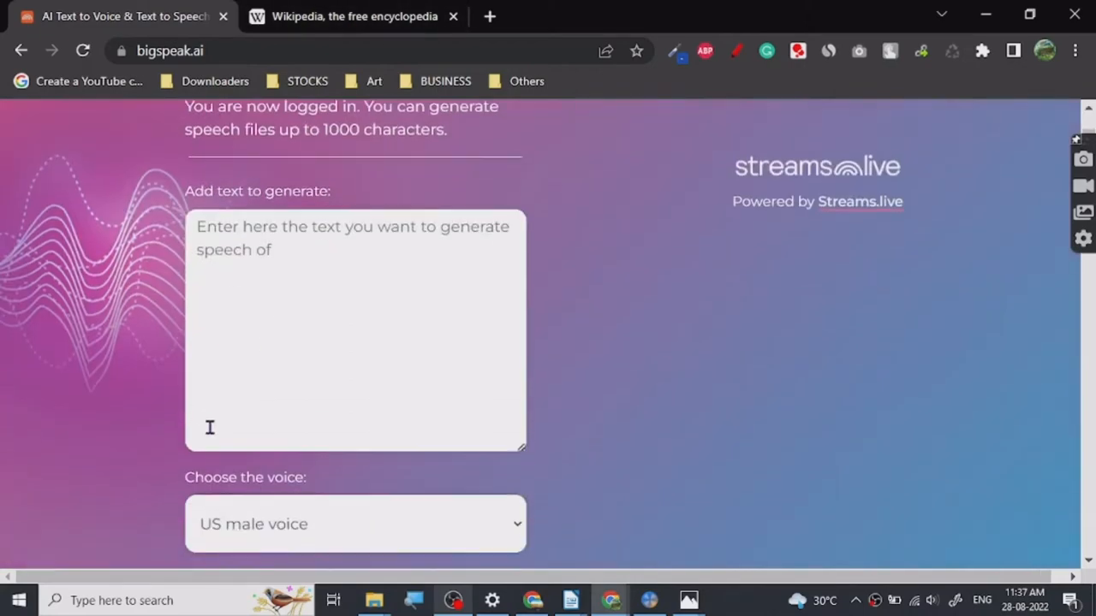
left_click(354, 17)
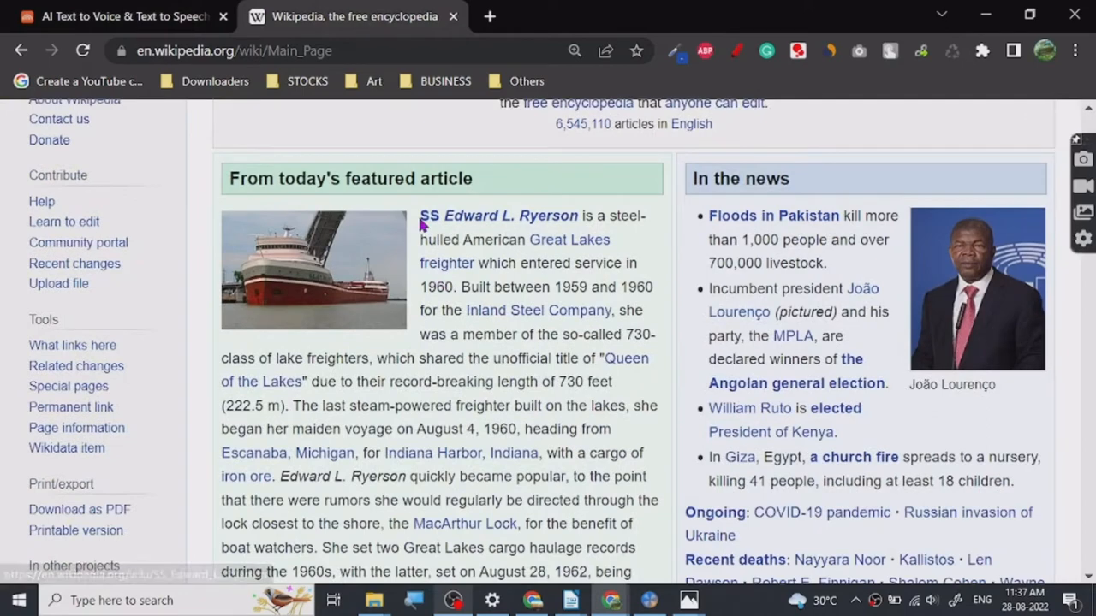
Select the SS Edward L. Ryerson passage through 'August 4, 1960' and return to Big Speak
left_click_drag(420, 215, 620, 428)
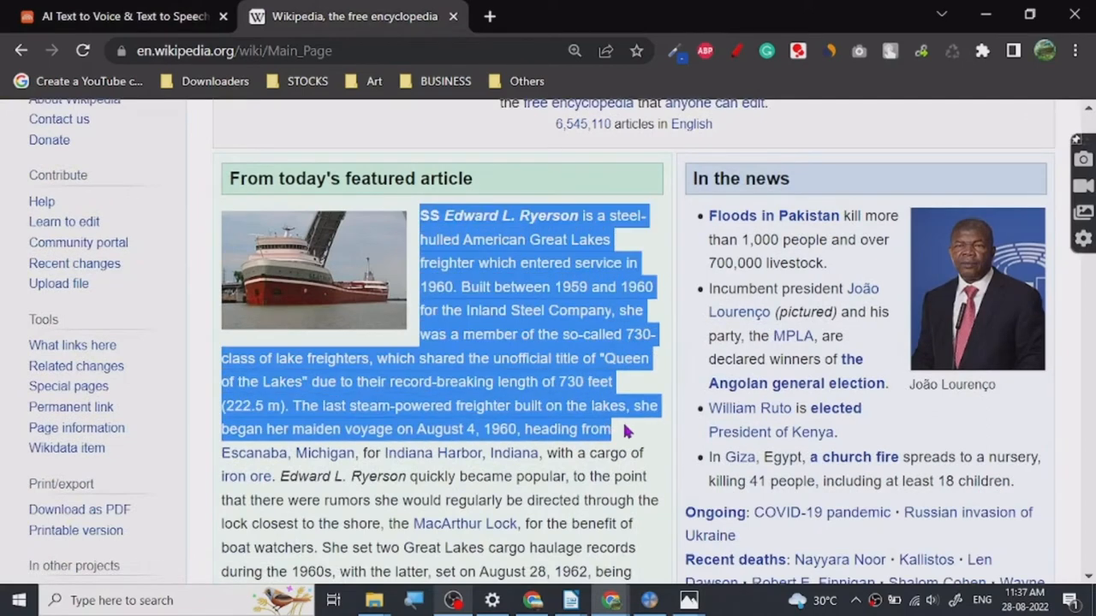
left_click_drag(625, 428, 556, 500)
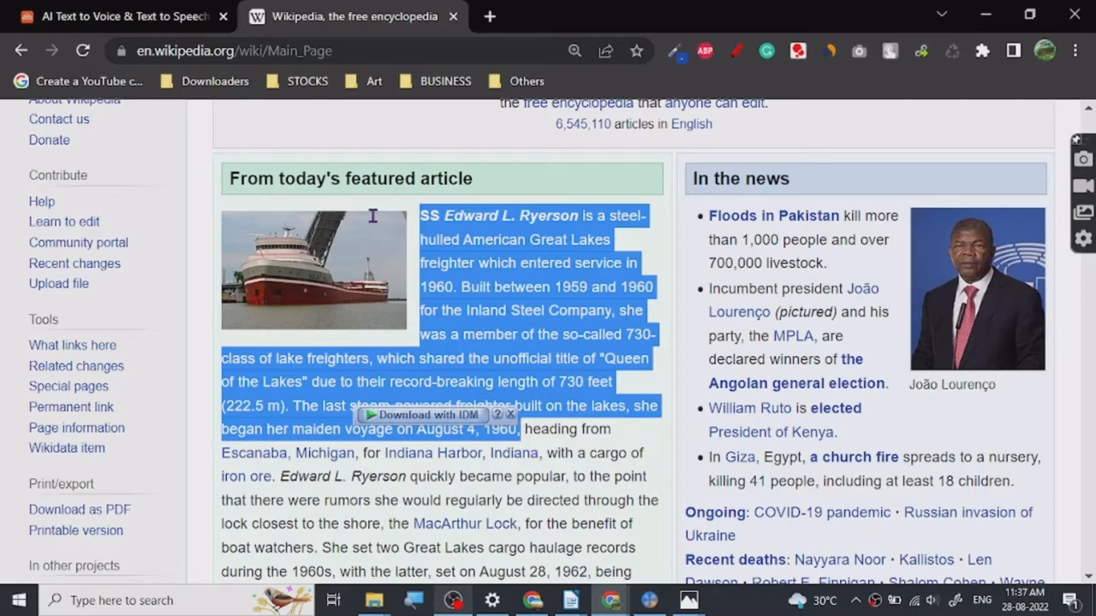
left_click(120, 17)
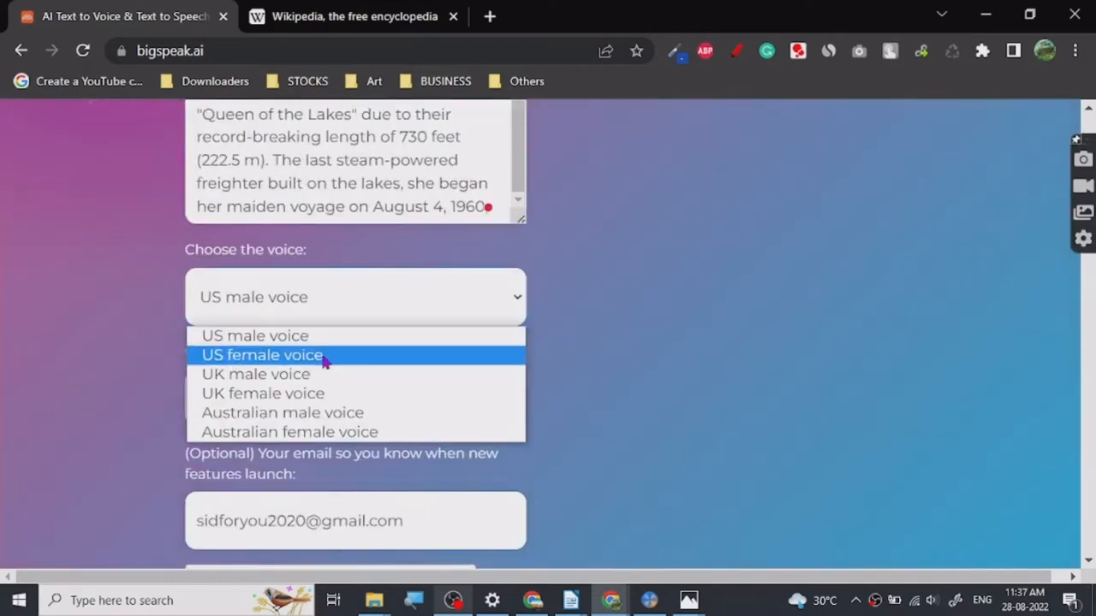
Choose the US female voice for the Ryerson passage and open the SSML reference
left_click(262, 354)
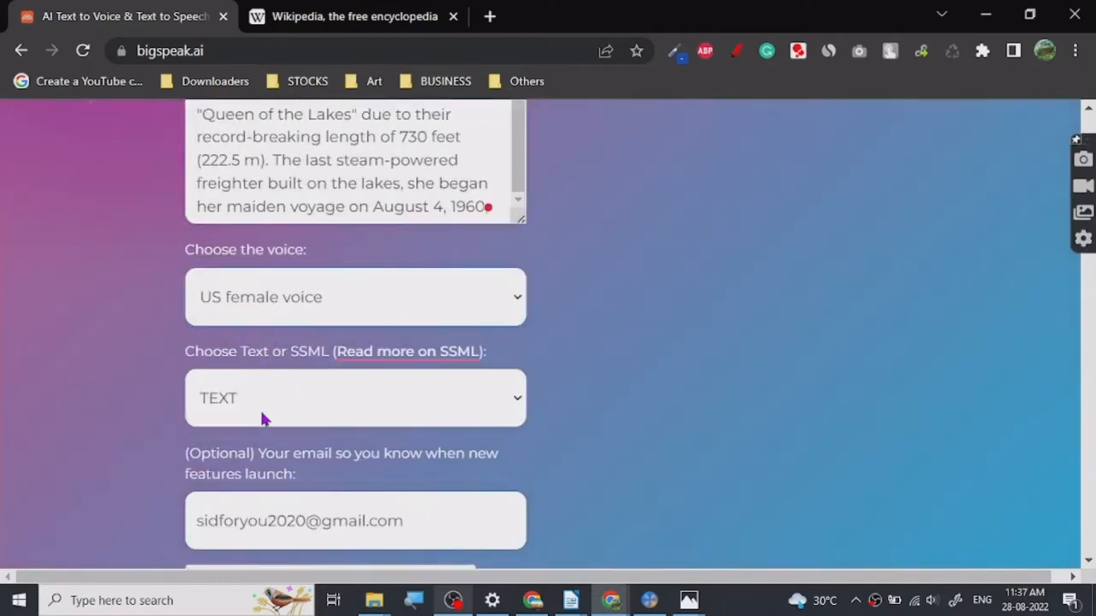
scroll("down", 3)
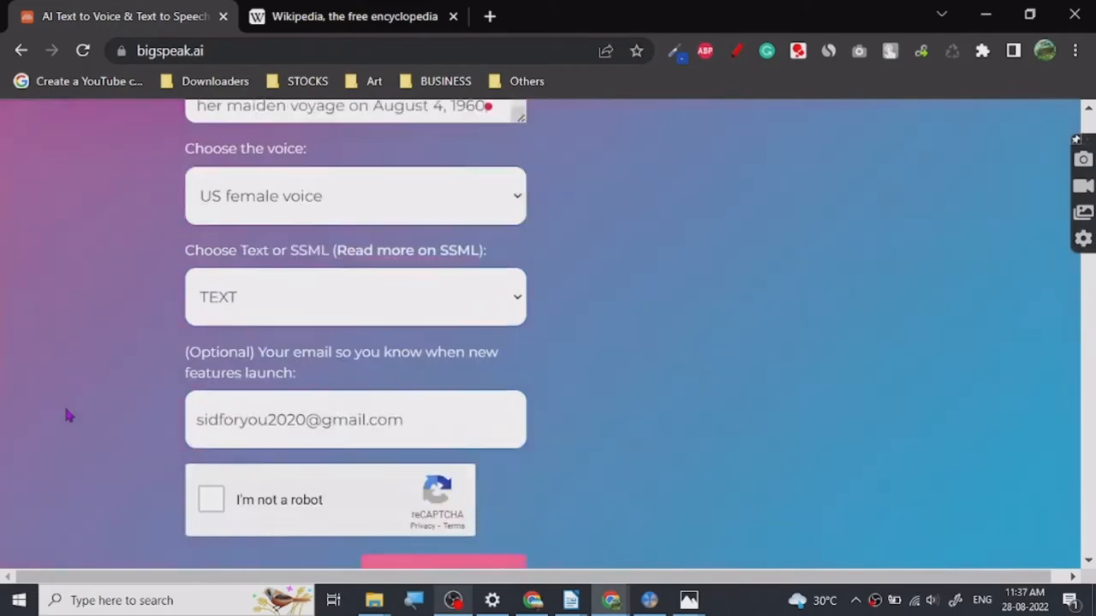
scroll("down", 3)
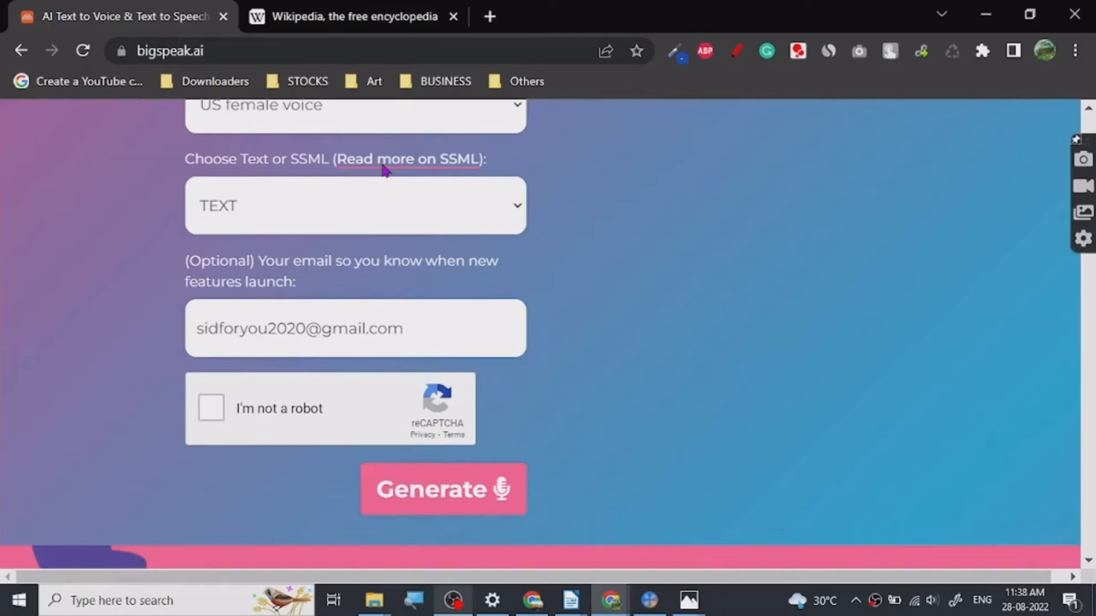
left_click(407, 160)
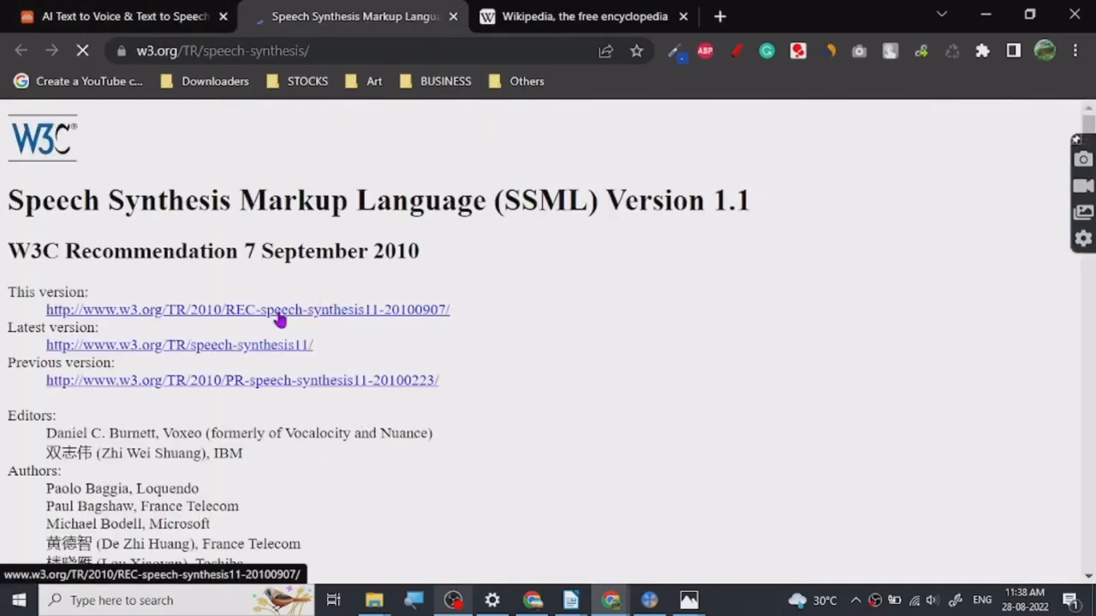
Scroll through the W3C SSML 1.1 specification down to its Abstract
scroll("down", 3)
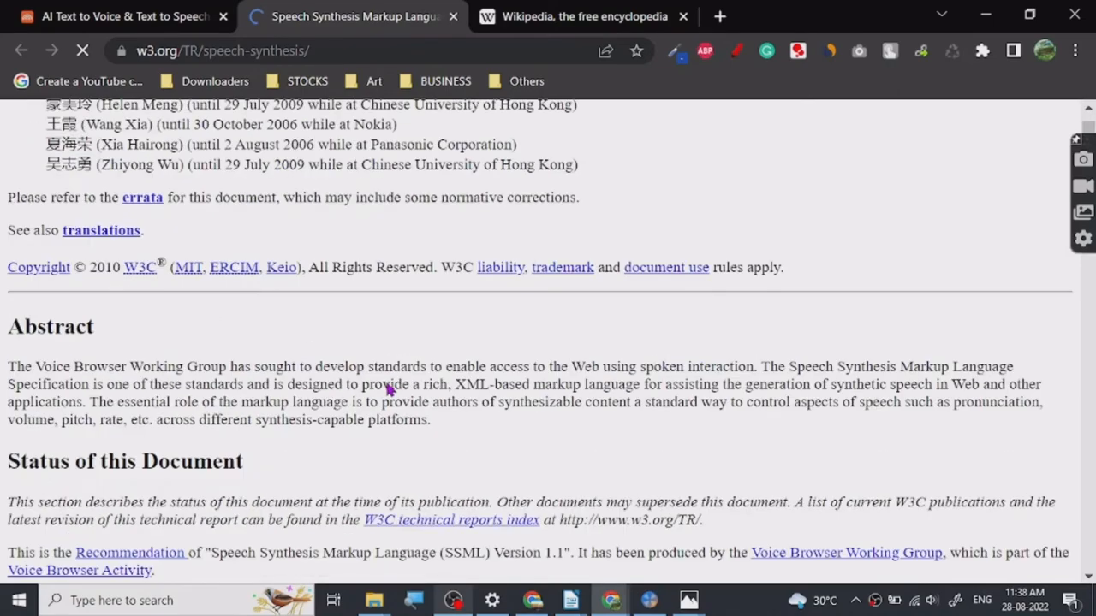
scroll("down", 3)
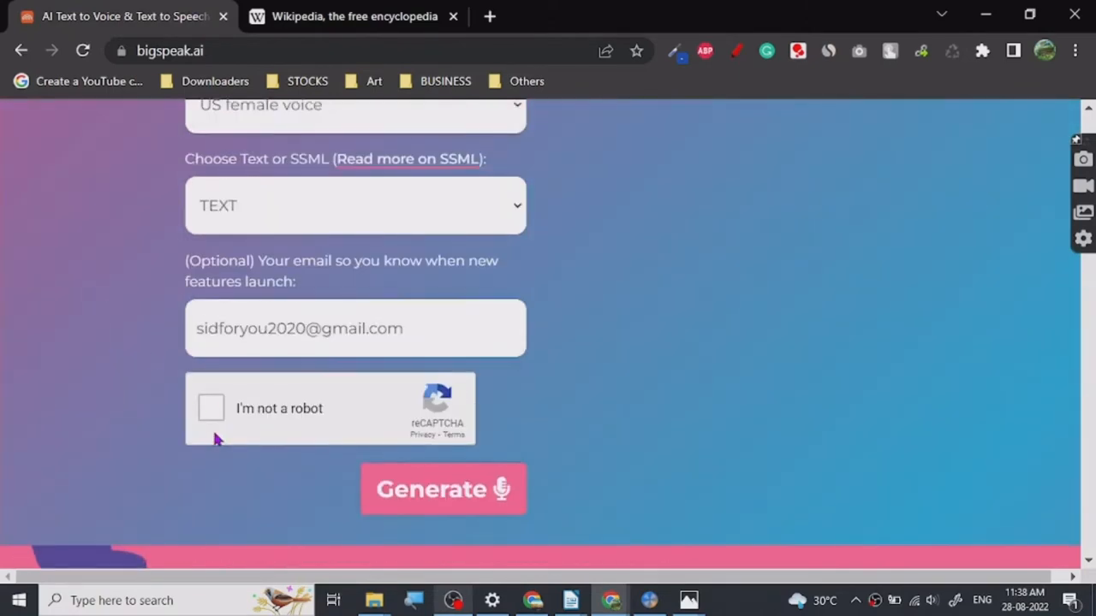
Pass the 'I'm not a robot' check and generate US female speech from the passage
left_click(211, 408)
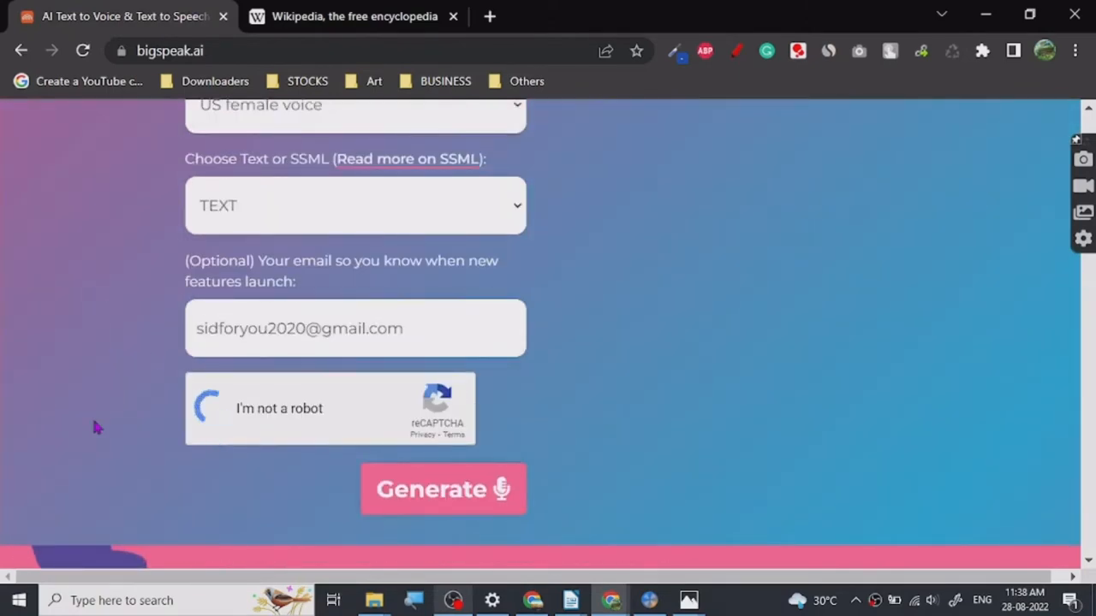
left_click(216, 407)
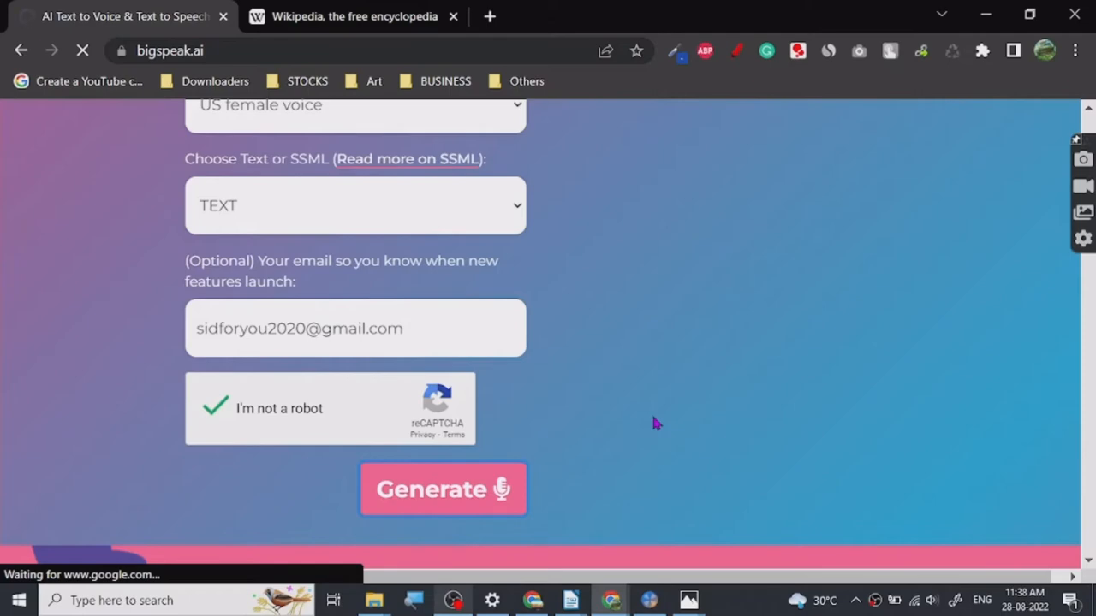
left_click(442, 490)
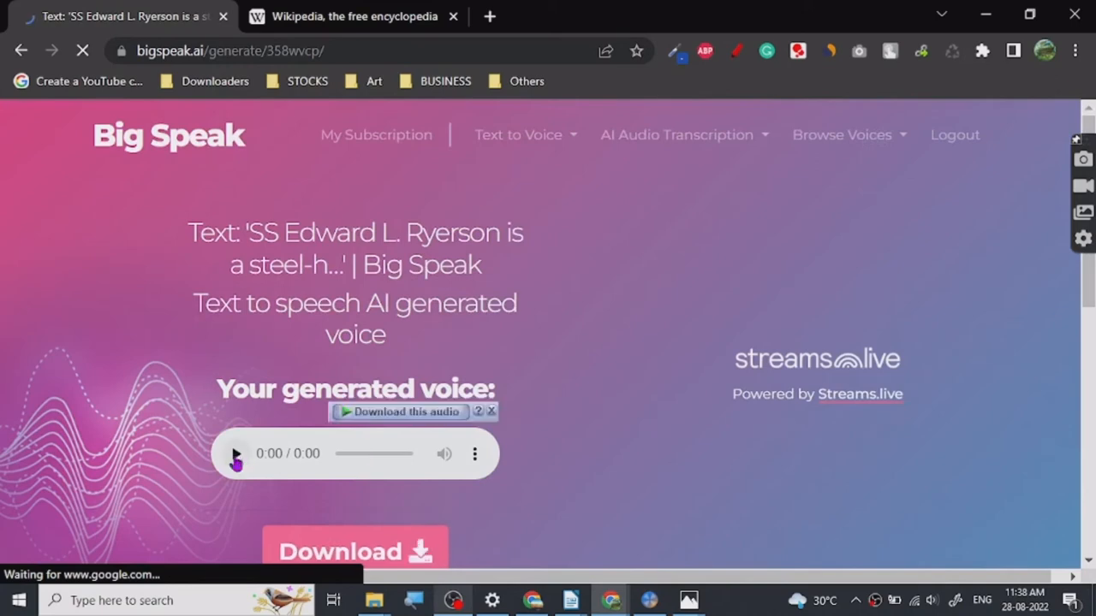
mouse_move(182, 445)
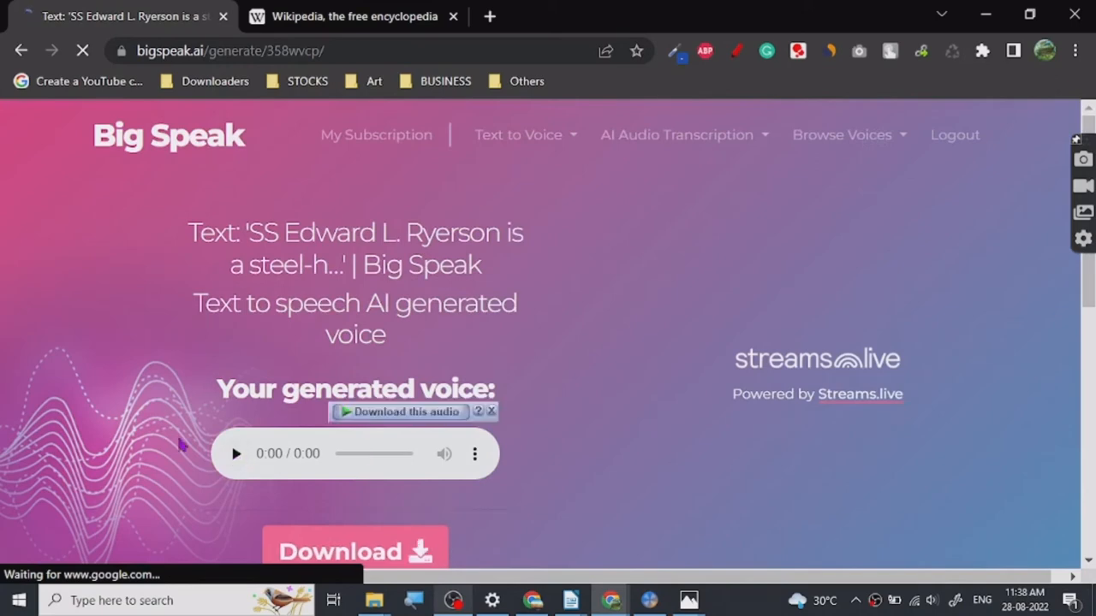
Play and pause the 31-second Ryerson clip to 0:17 and review the text excerpt below
left_click(237, 454)
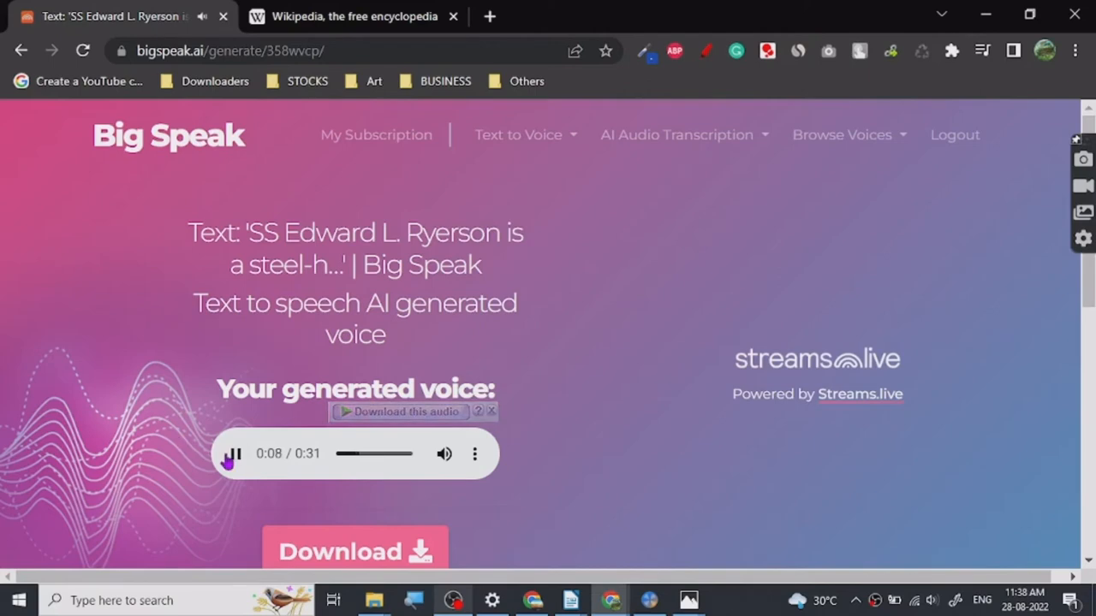
left_click(233, 454)
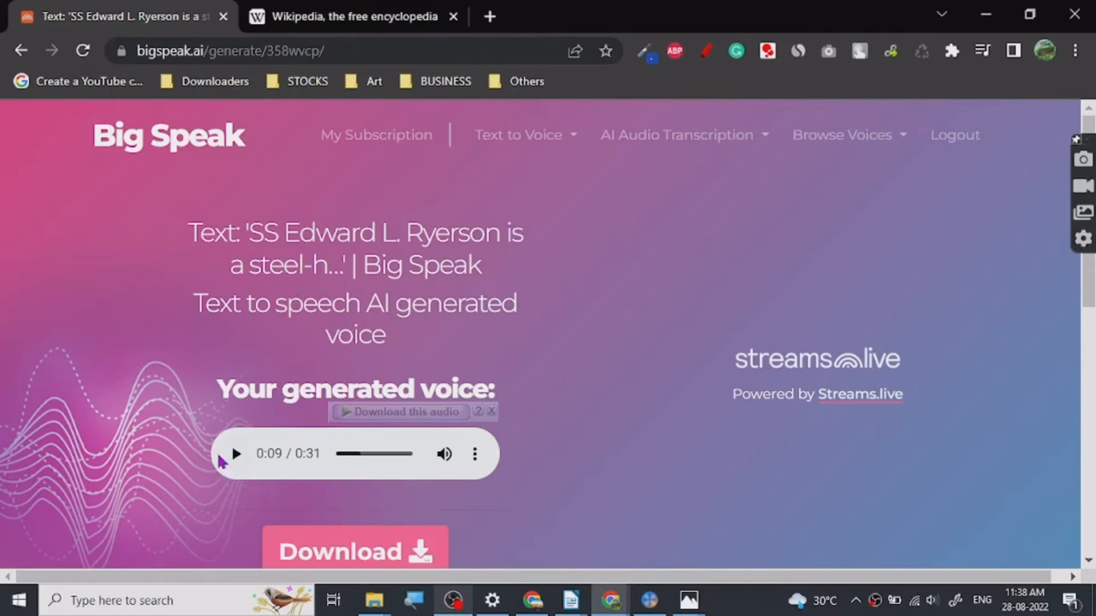
mouse_move(199, 451)
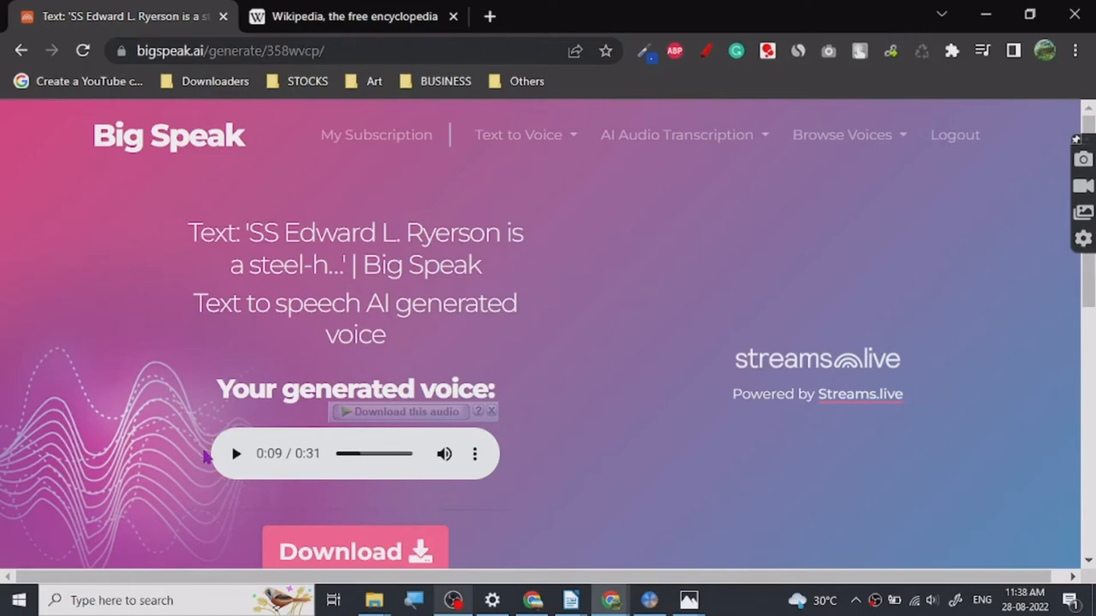
mouse_move(226, 470)
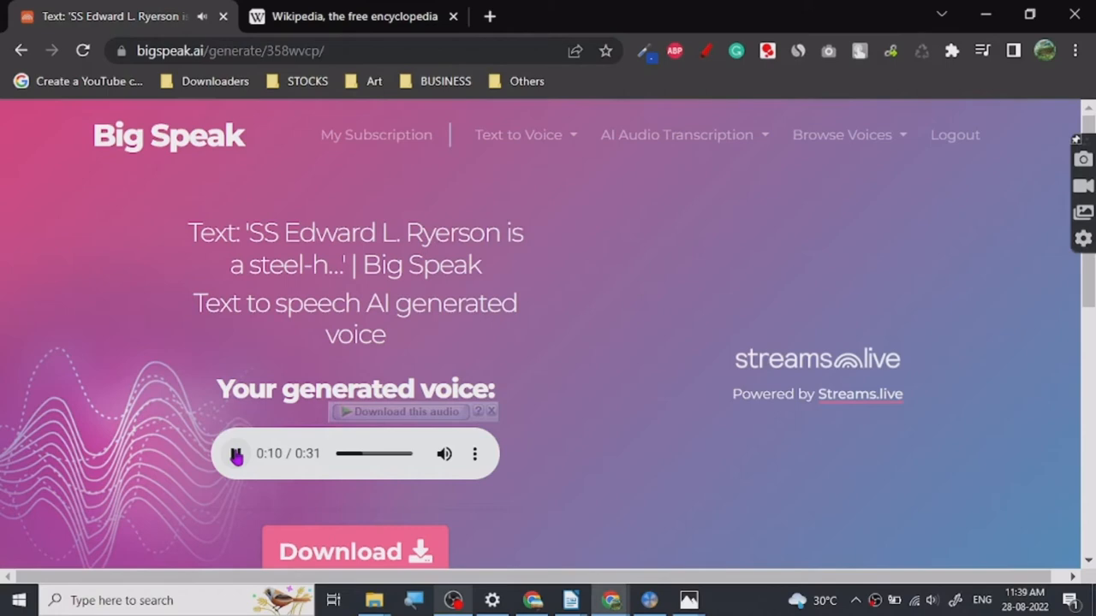
left_click(236, 453)
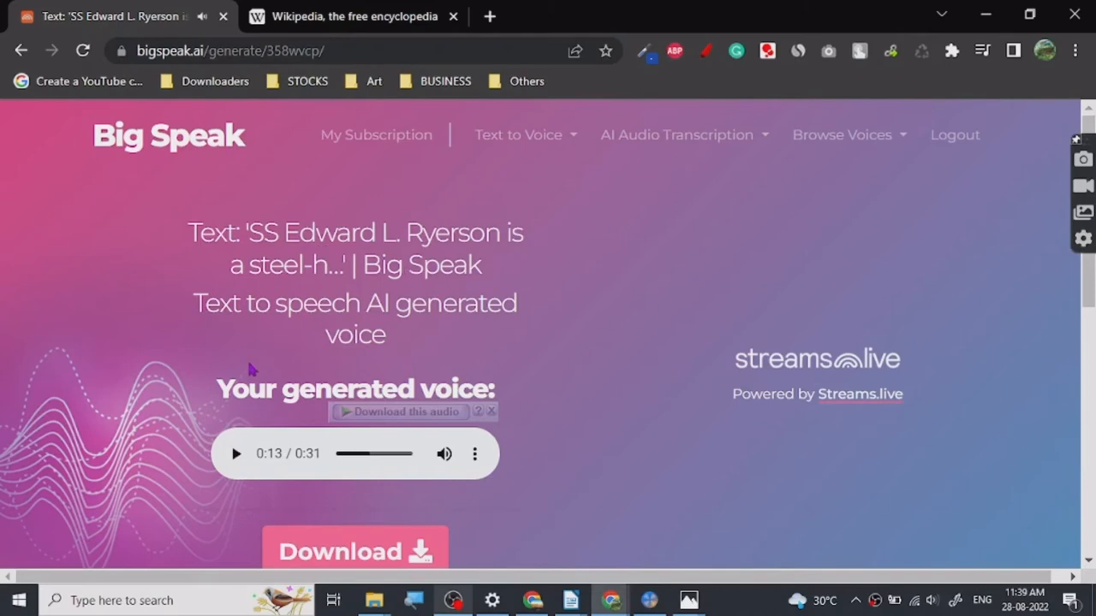
mouse_move(182, 390)
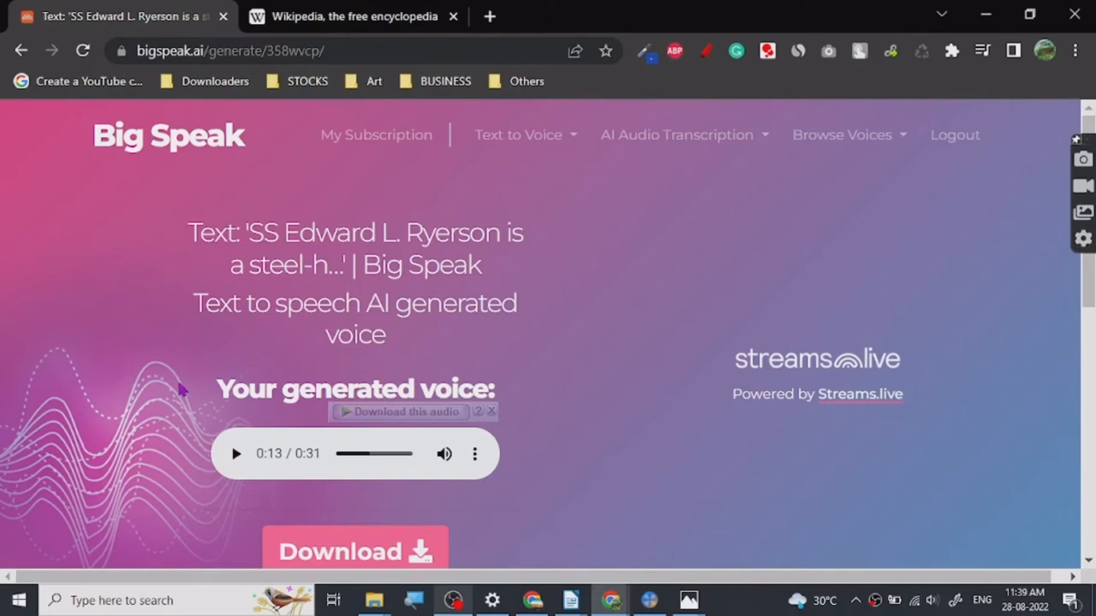
mouse_move(237, 454)
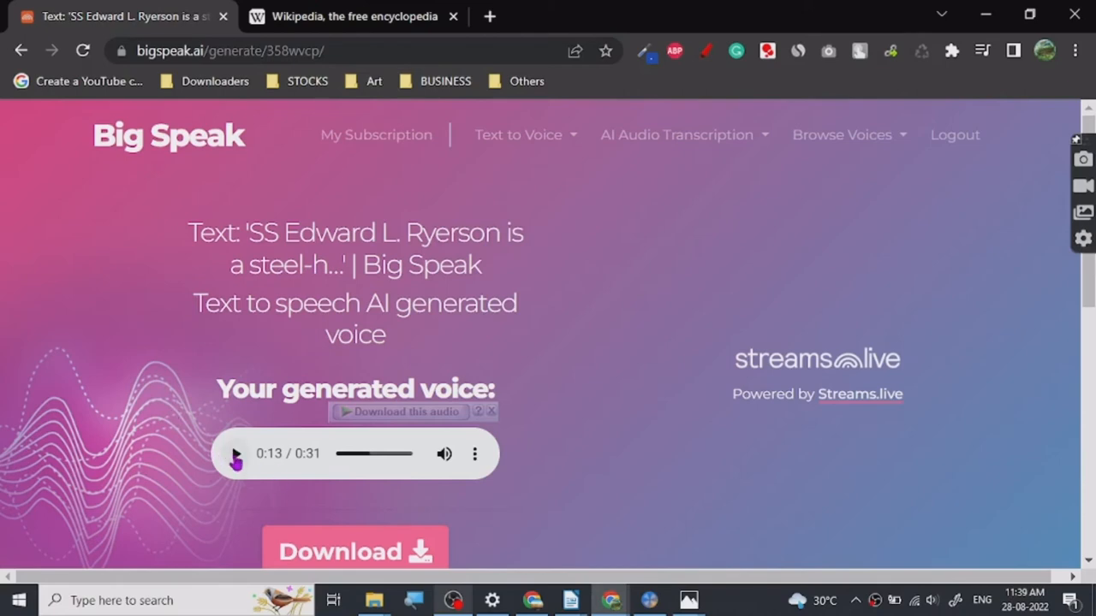
left_click(236, 454)
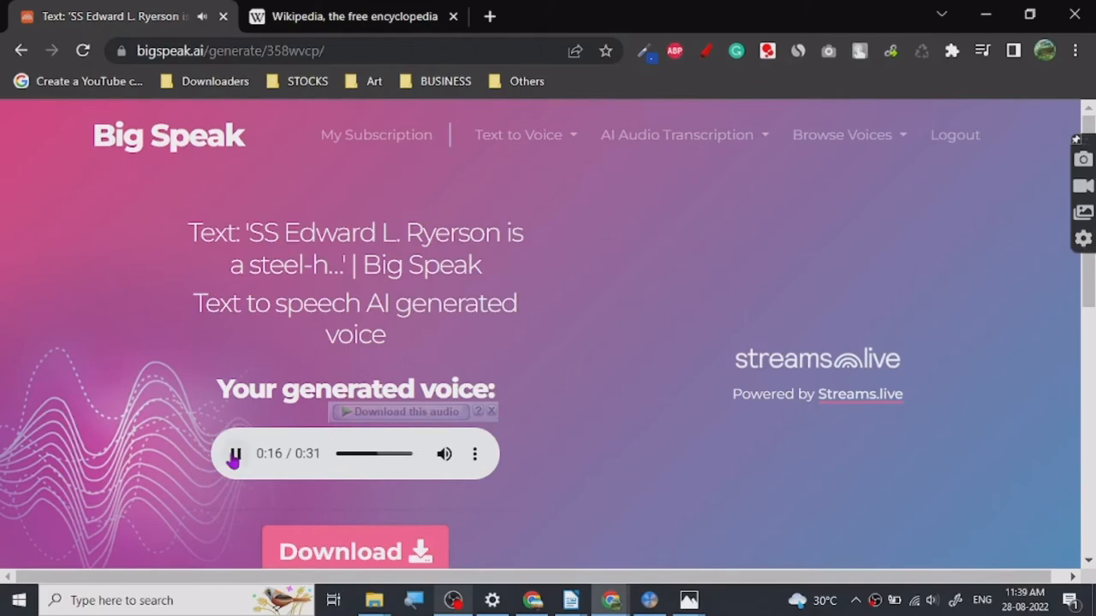
scroll("down", 3)
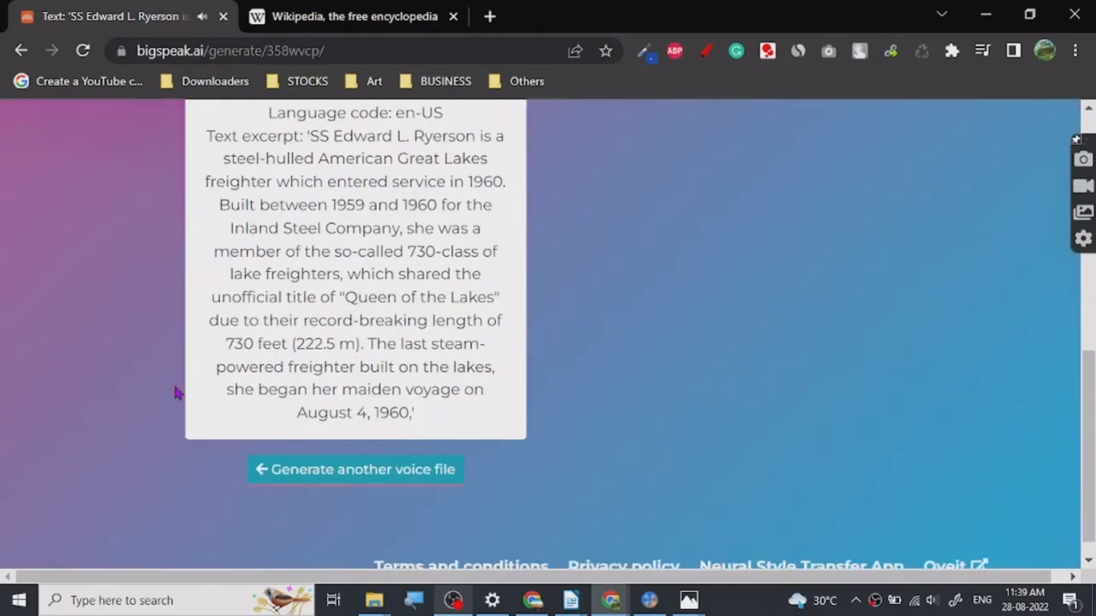
scroll("down", 3)
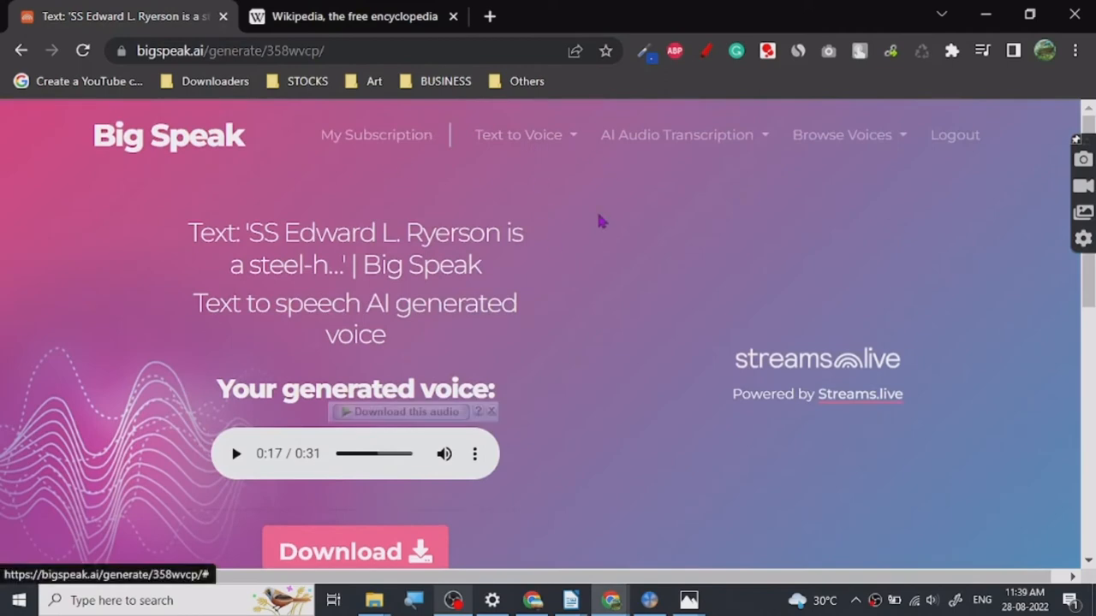
Glance at the Wikipedia source, then pass the robot check and submit a new generation
left_click(353, 16)
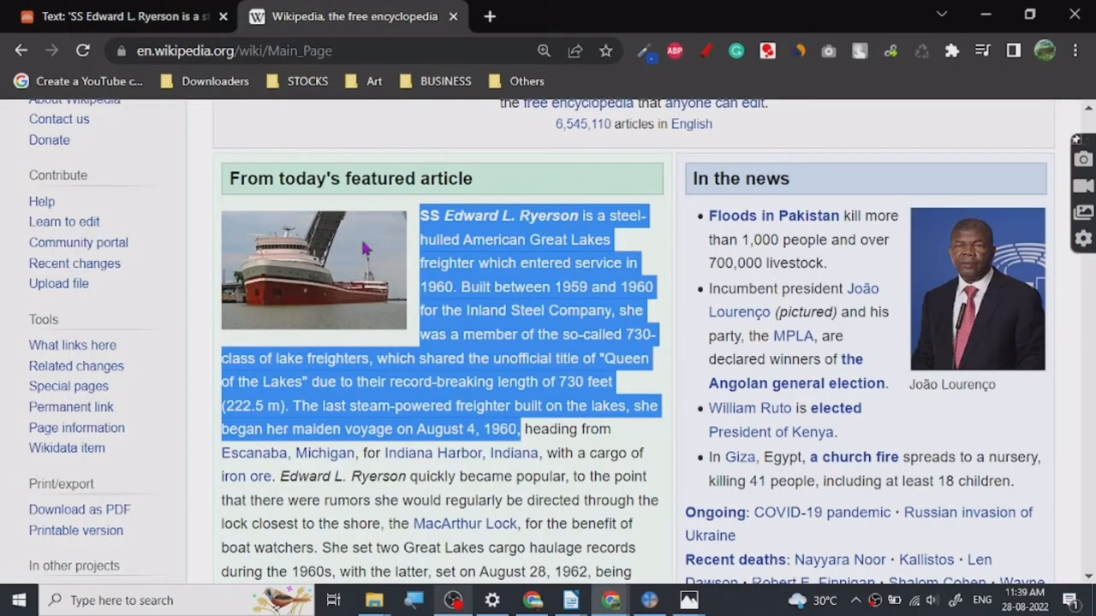
left_click(120, 17)
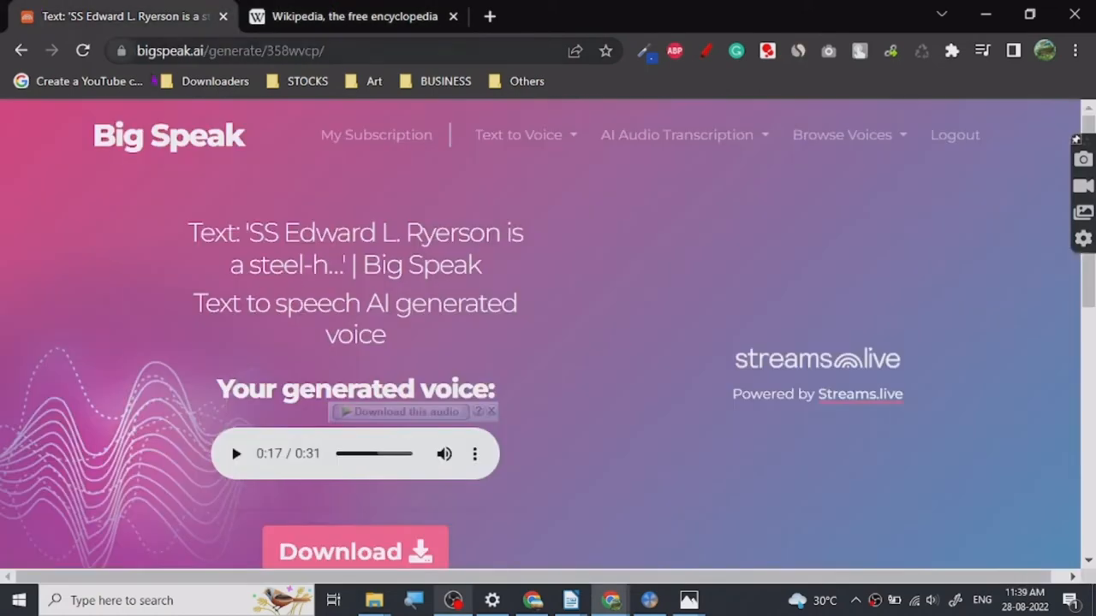
mouse_move(9, 110)
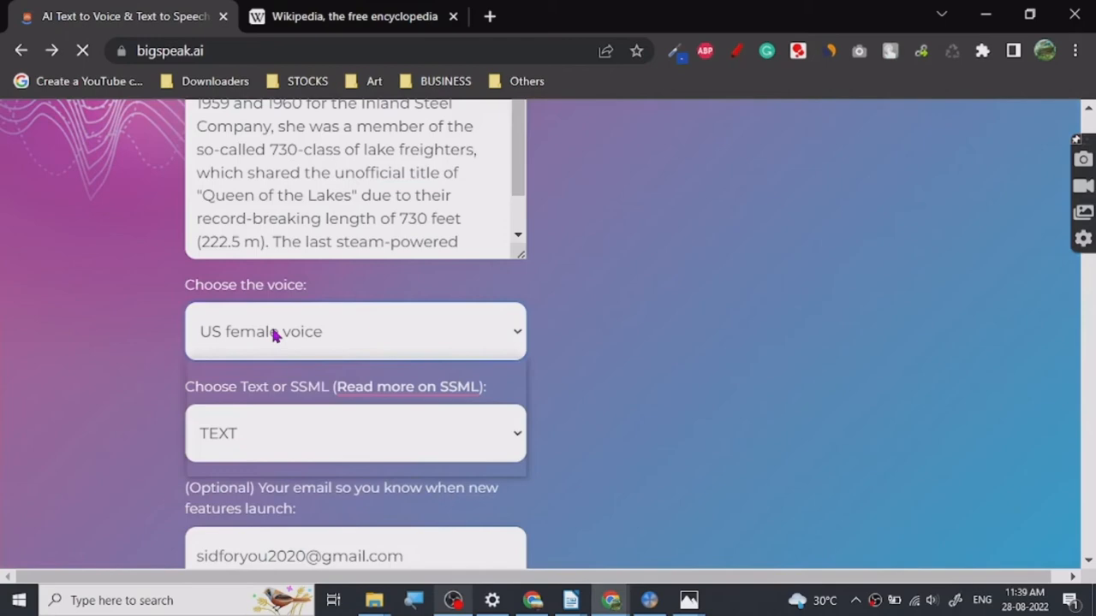
scroll("down", 3)
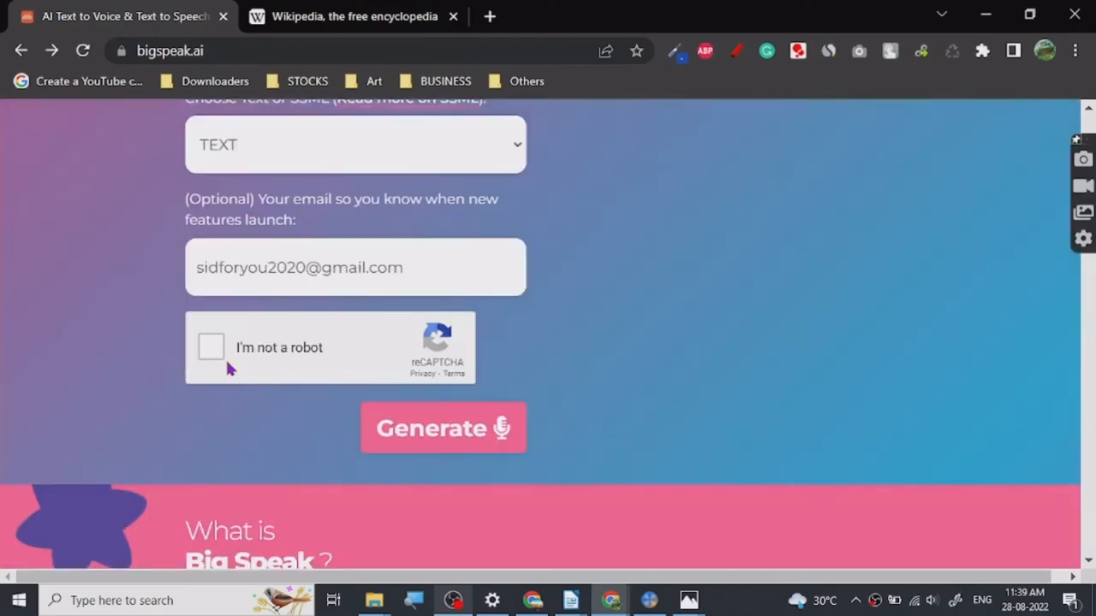
left_click(212, 346)
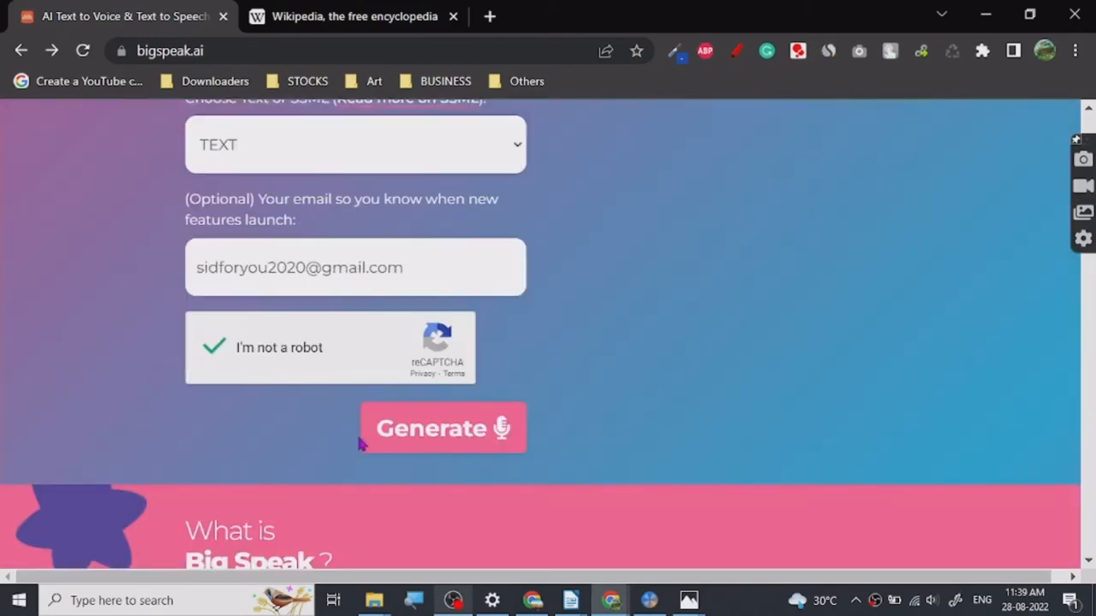
left_click(441, 428)
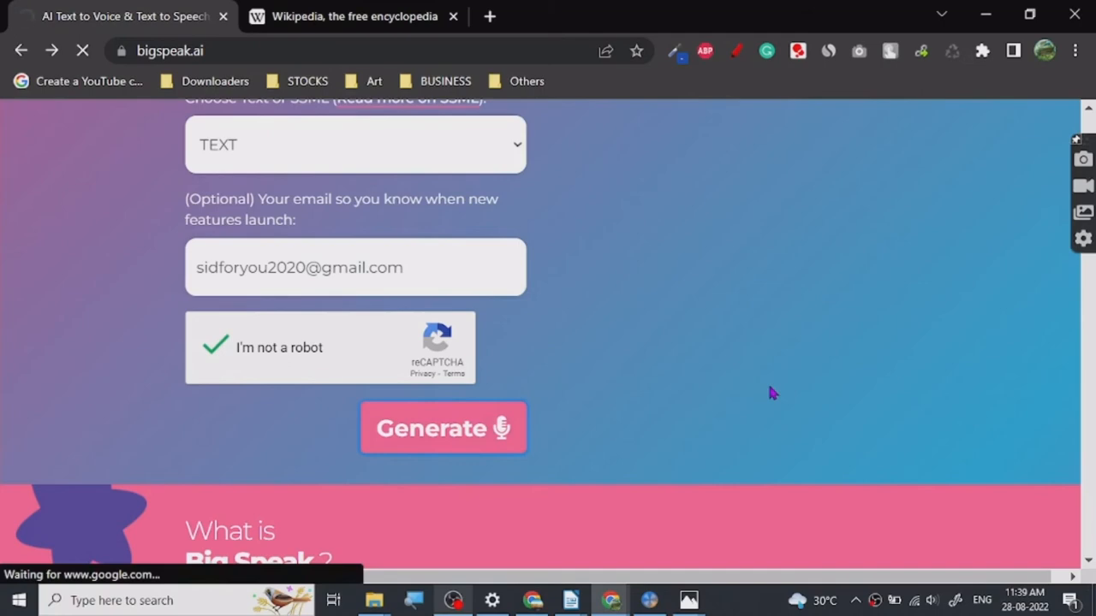
Play the second 32-second Ryerson clip briefly and go back to the generator form
left_click(442, 428)
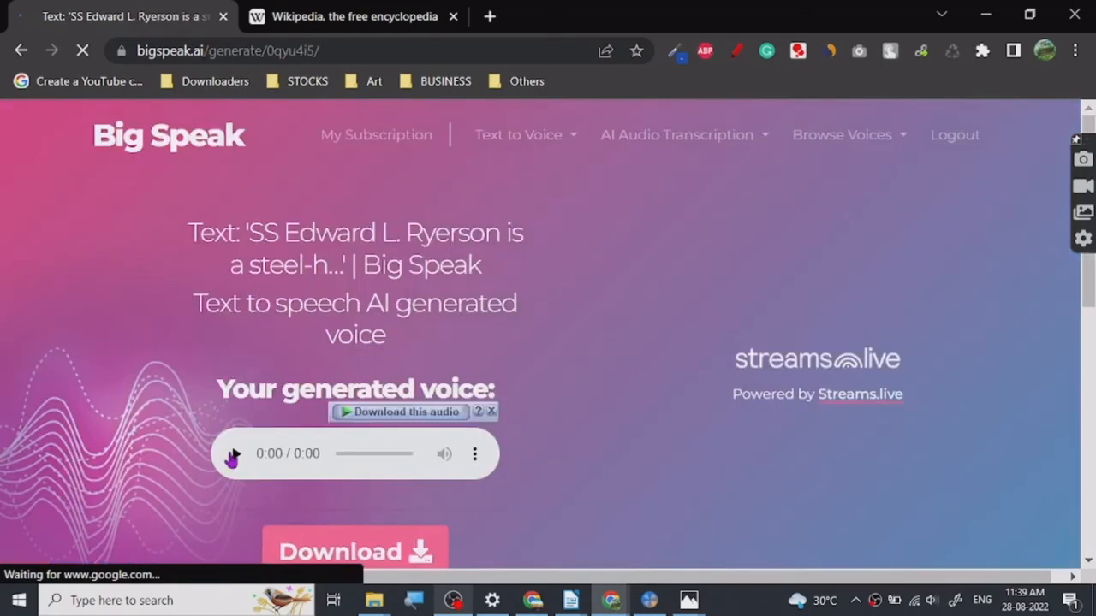
left_click(233, 454)
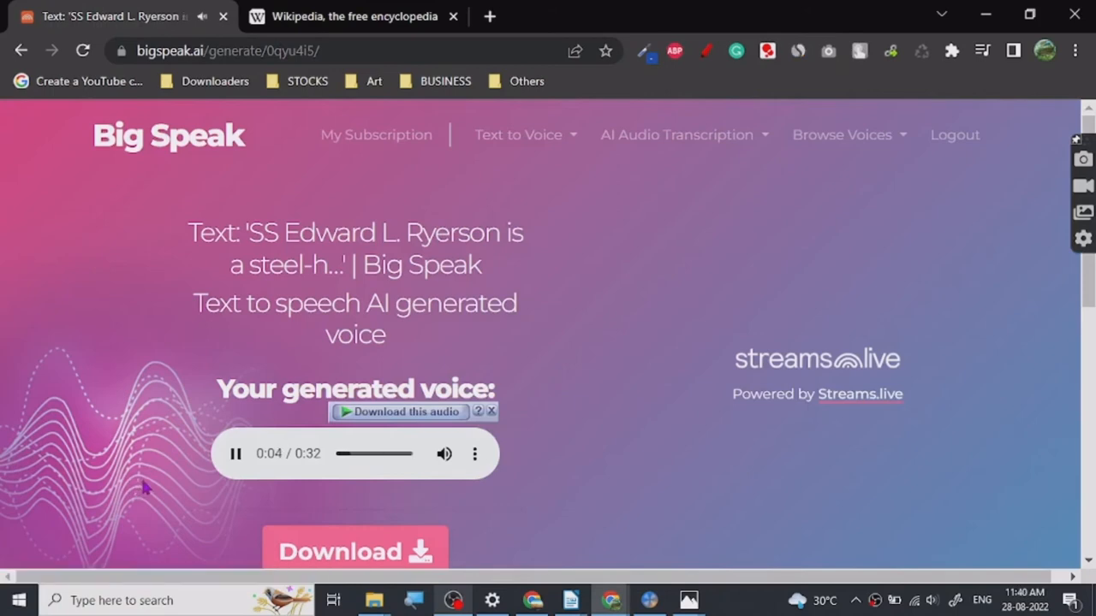
left_click(237, 454)
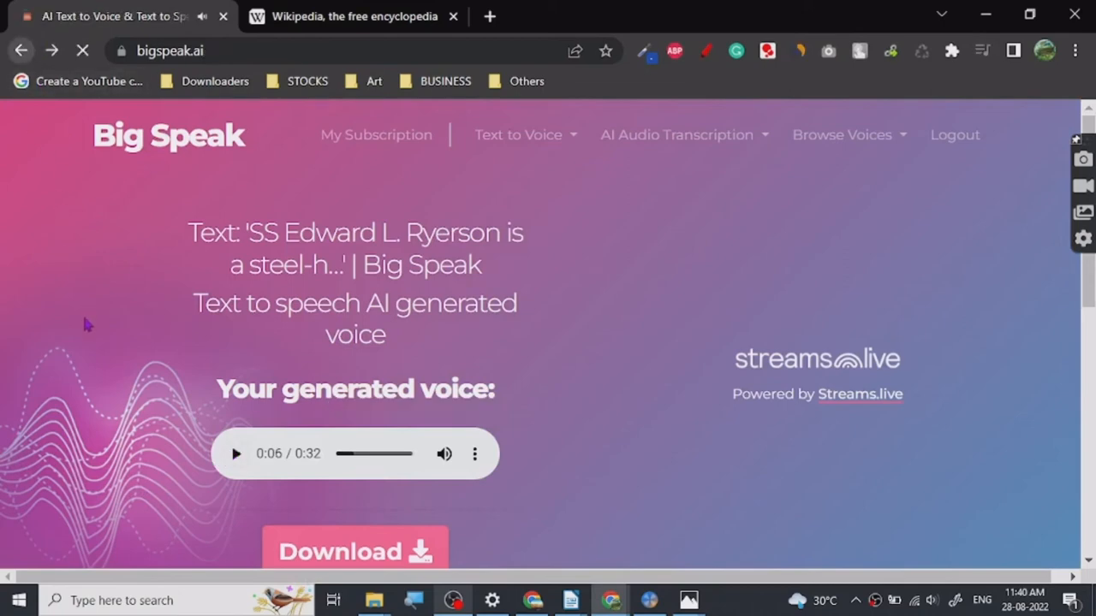
Submit the Ryerson excerpt for generation in the UK female voice with the robot check passed
scroll("down", 3)
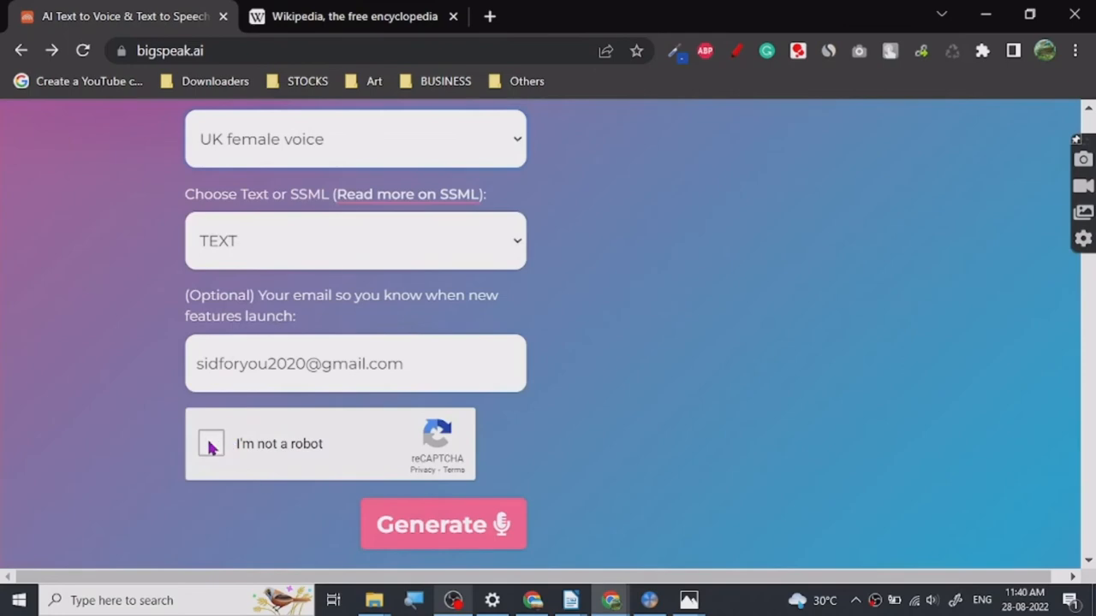
left_click(212, 443)
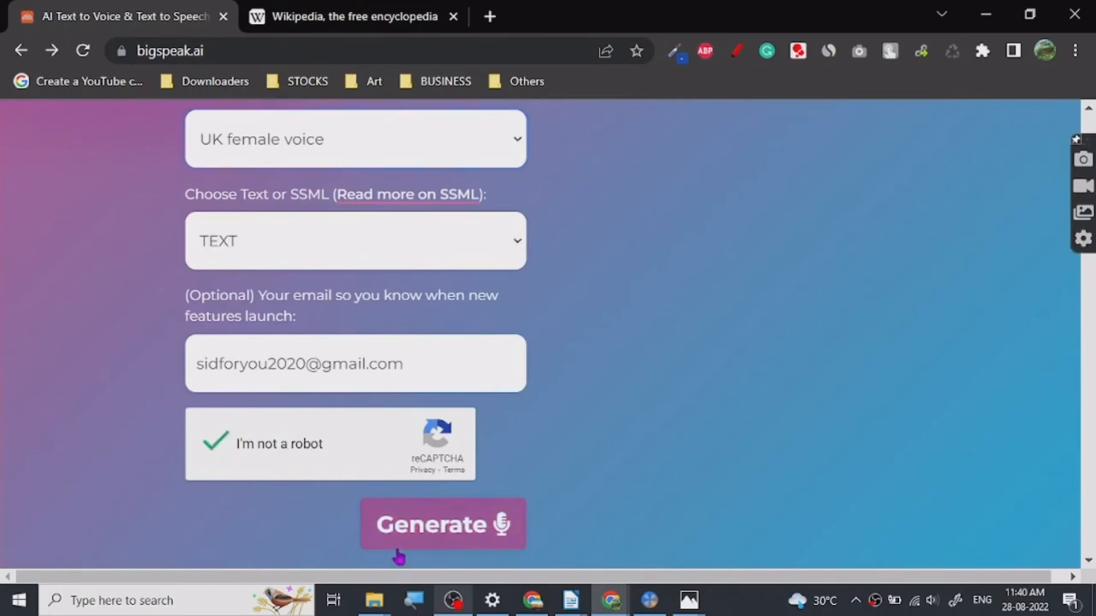
left_click(442, 524)
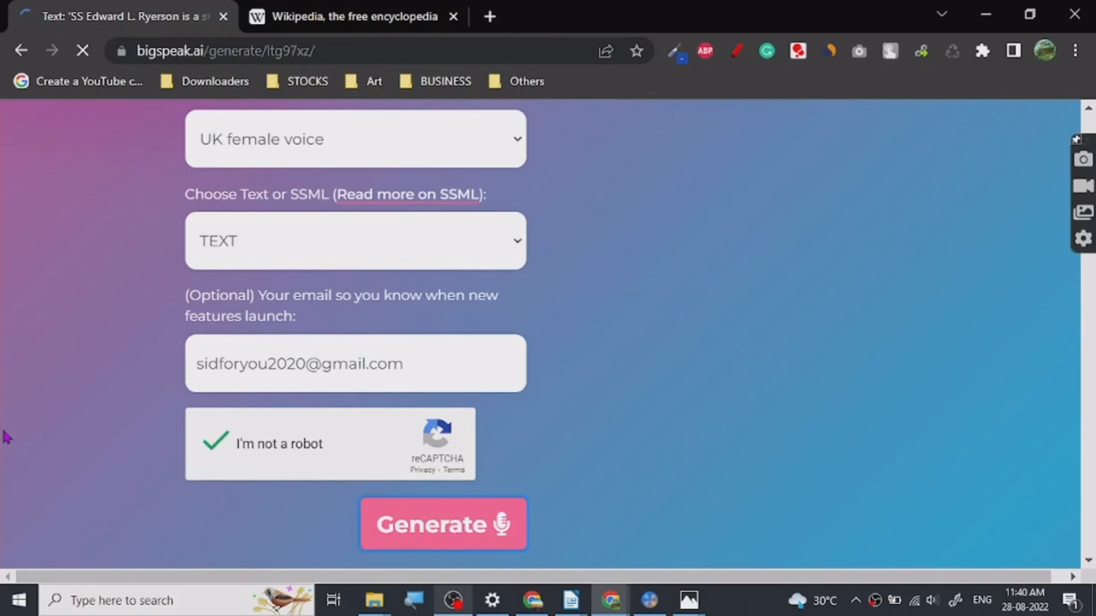
Play the third 33-second UK female clip briefly and return to the Text to Voice form
left_click(442, 524)
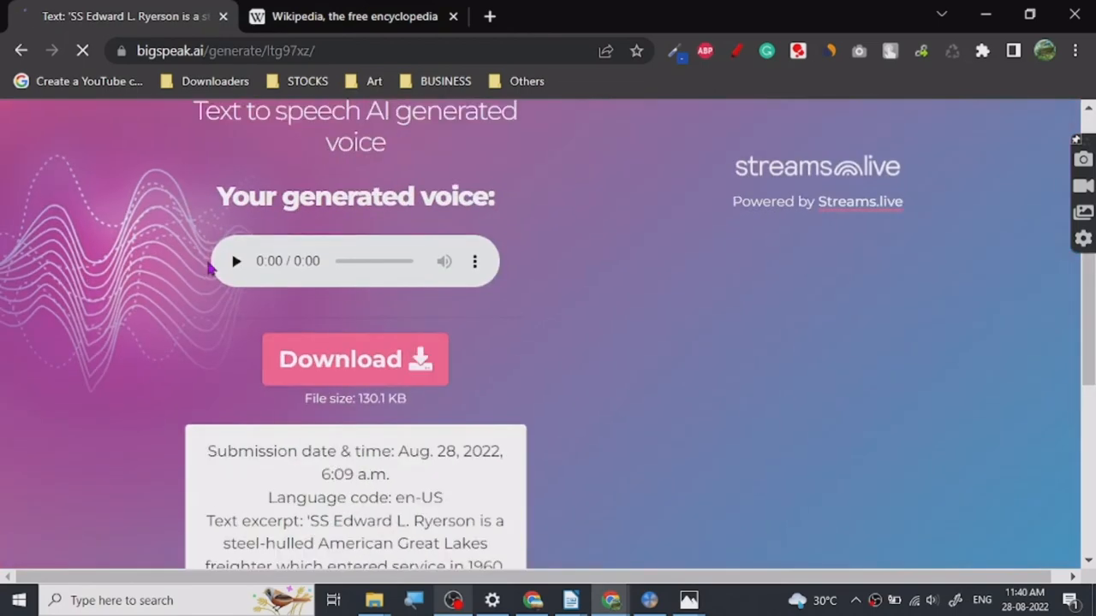
left_click(237, 261)
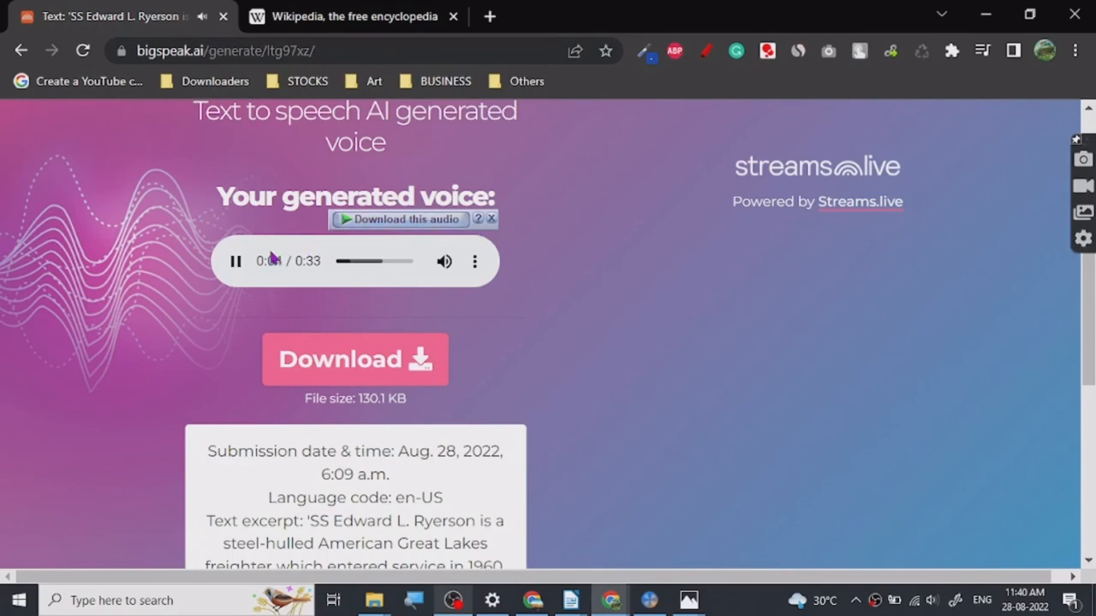
left_click(236, 260)
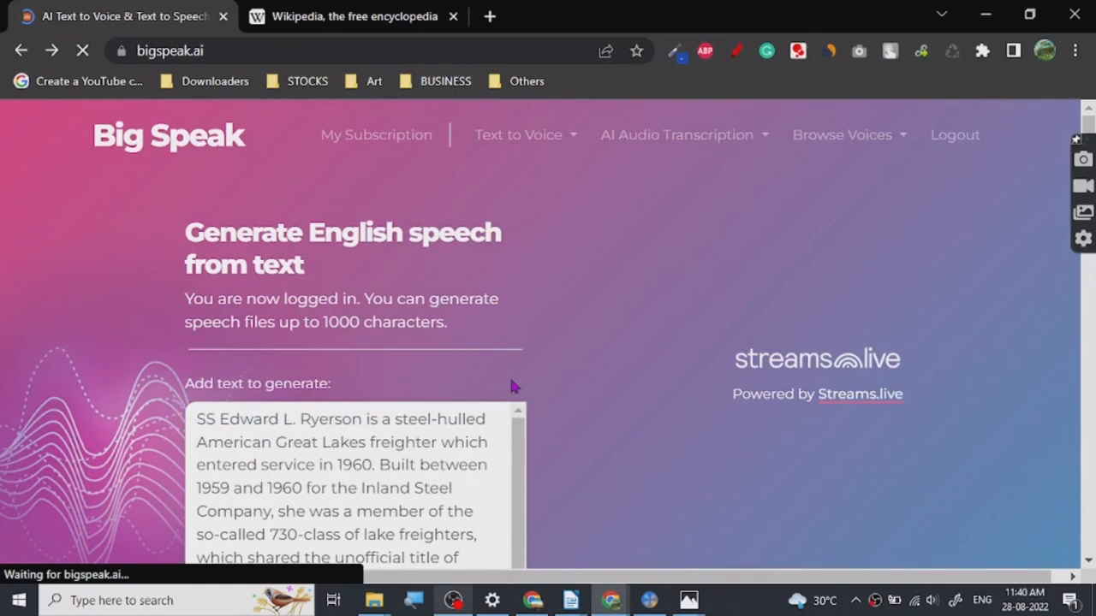
mouse_move(127, 413)
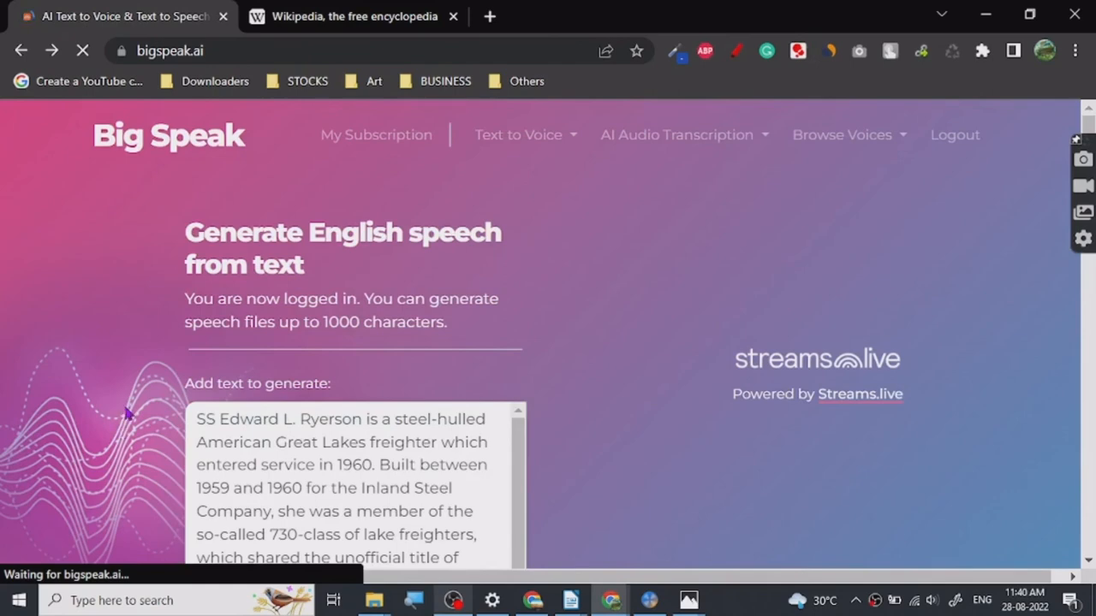
scroll("down", 3)
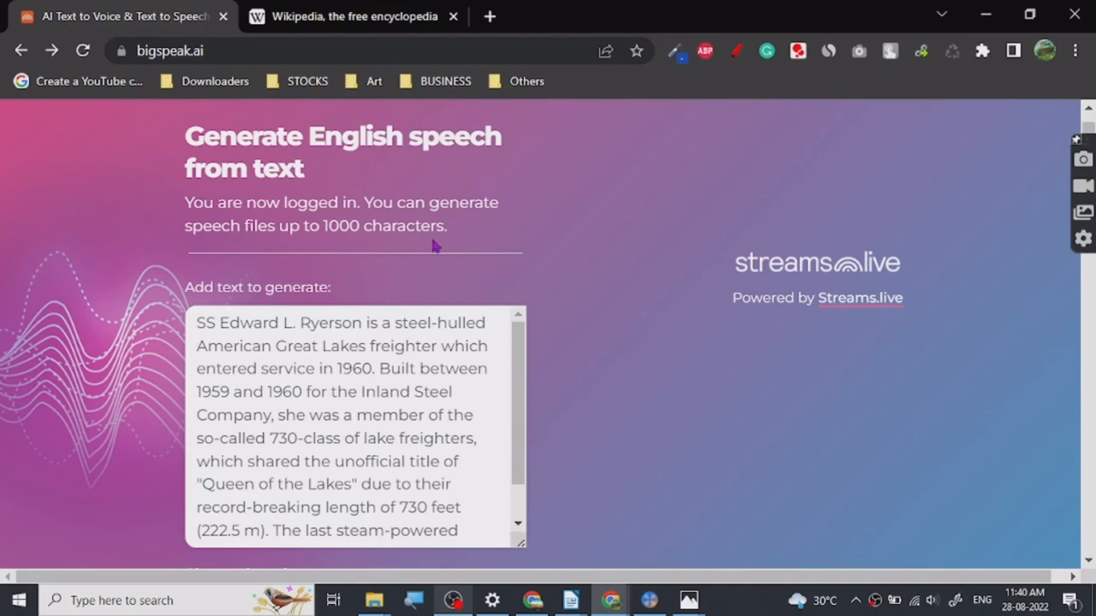
mouse_move(288, 247)
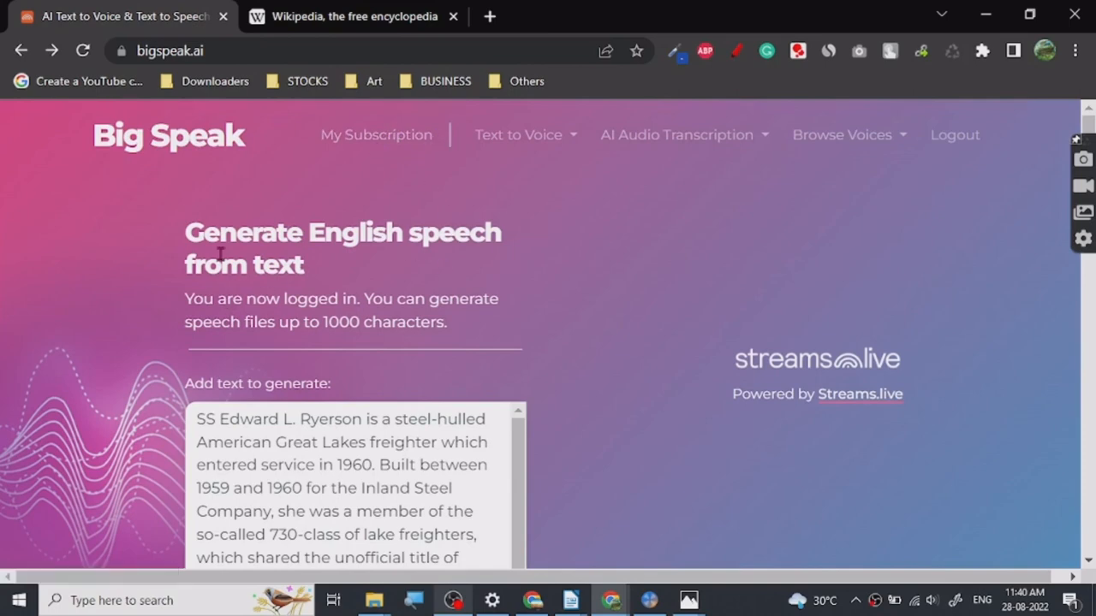
mouse_move(284, 291)
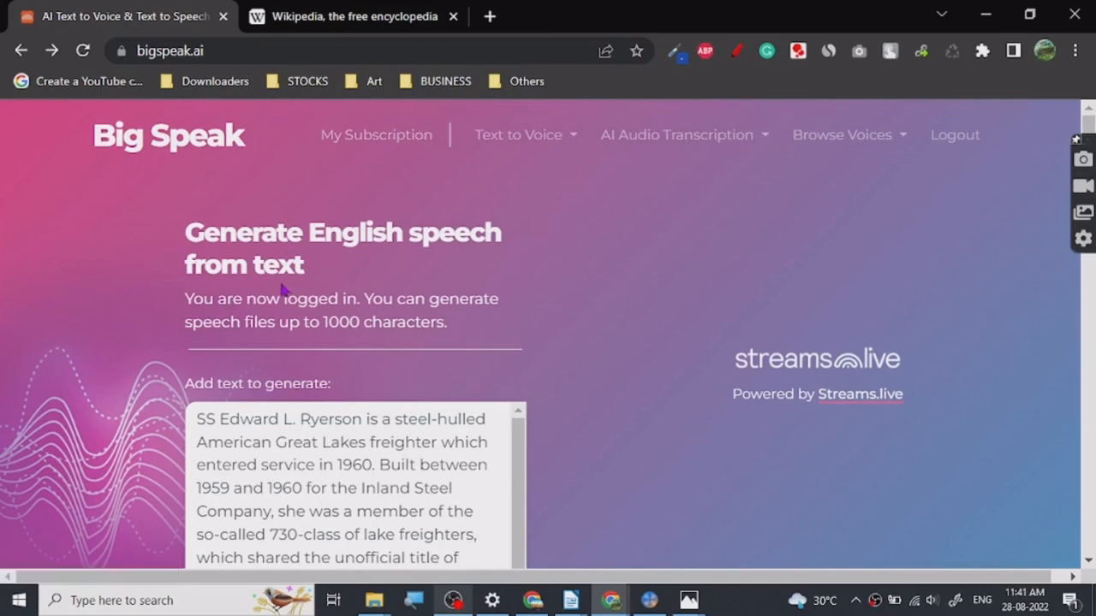